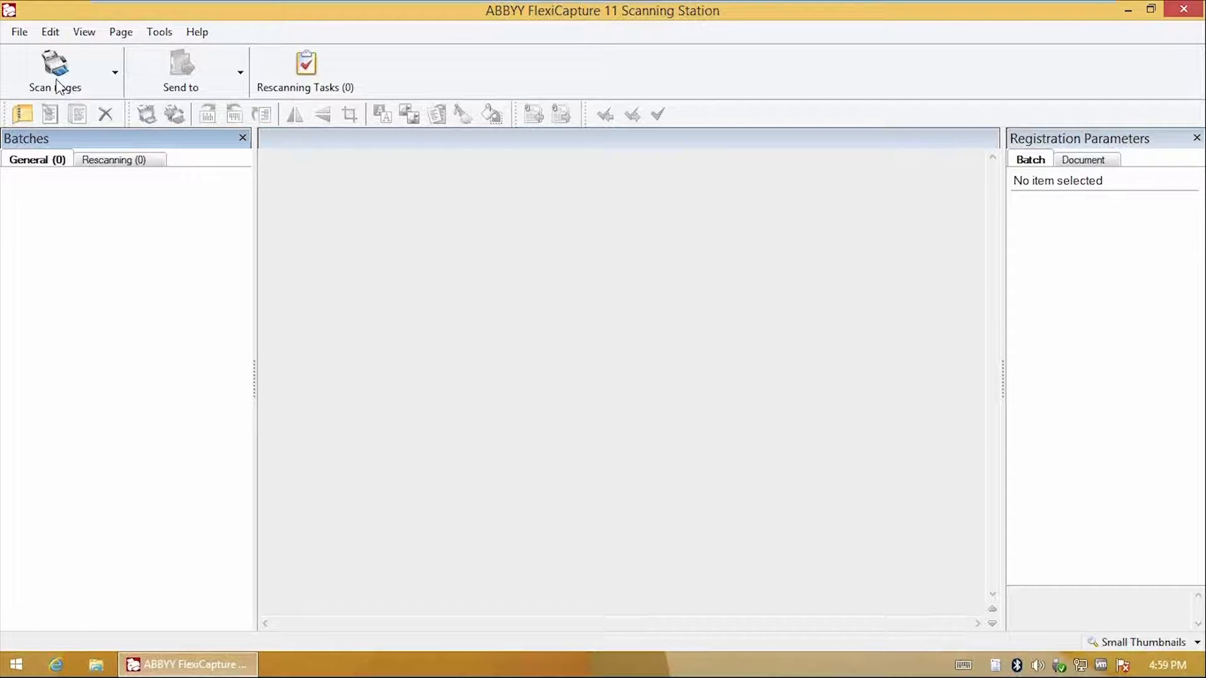
# Scan the invoice pages into batch 1 and send the batch to FlexiCapture.
pyautogui.click(54, 69)
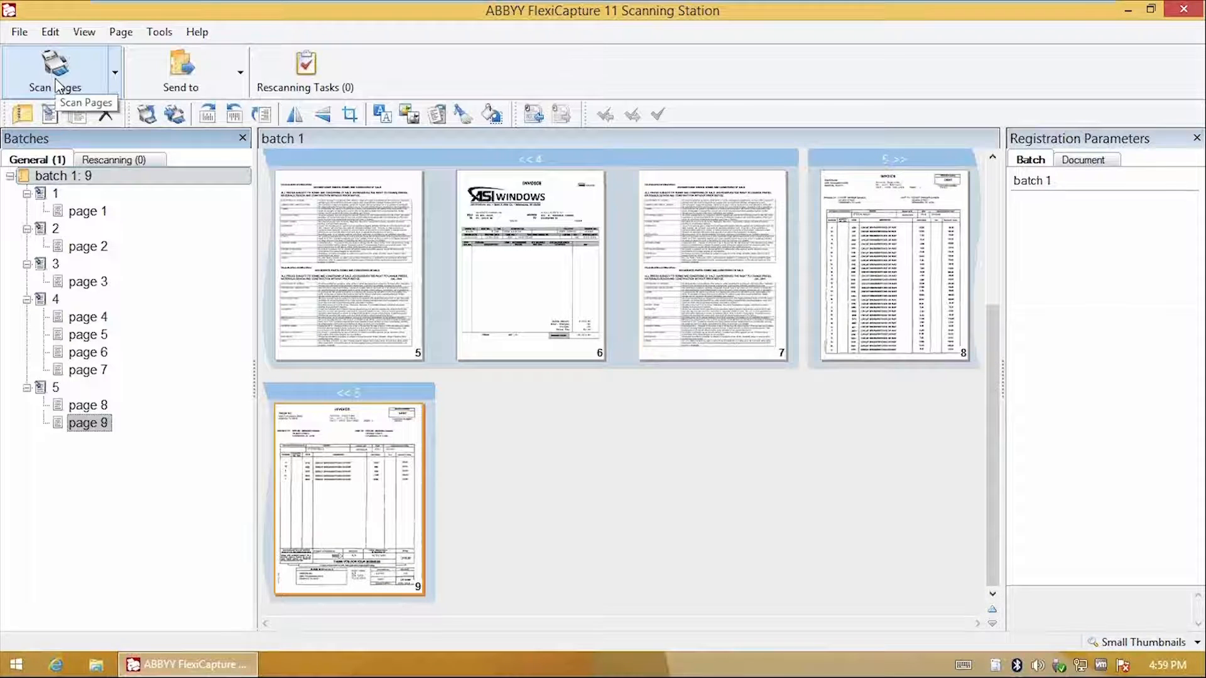
pyautogui.moveTo(181, 73)
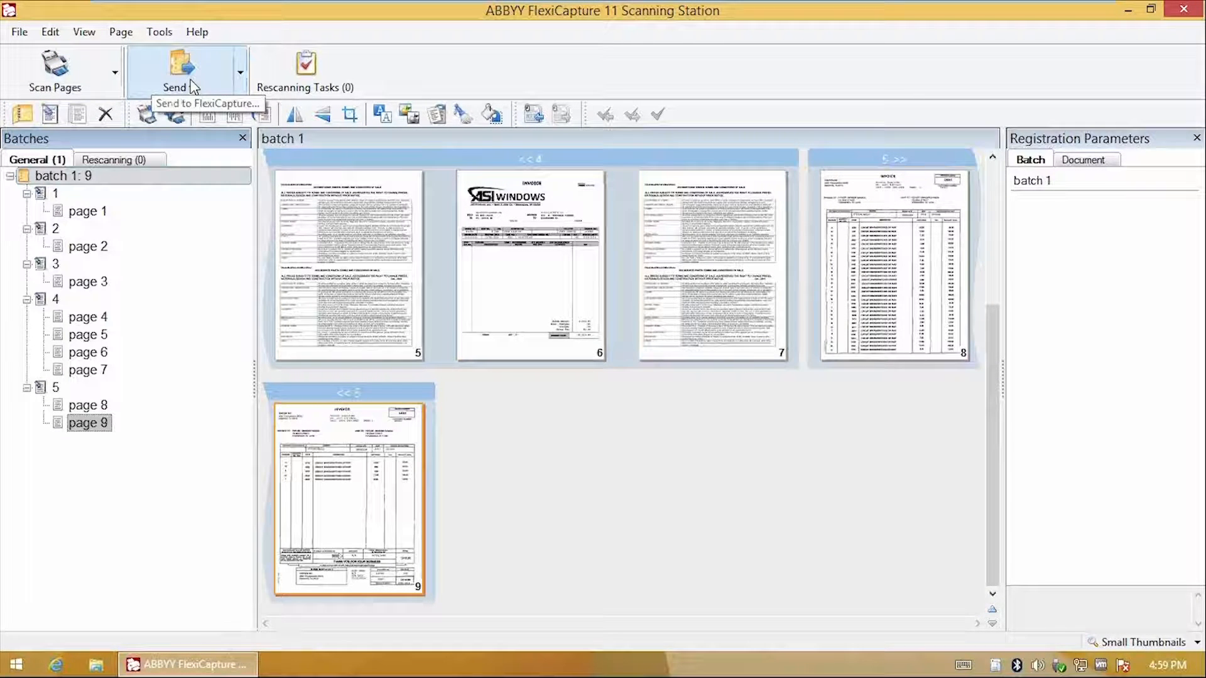
pyautogui.click(174, 69)
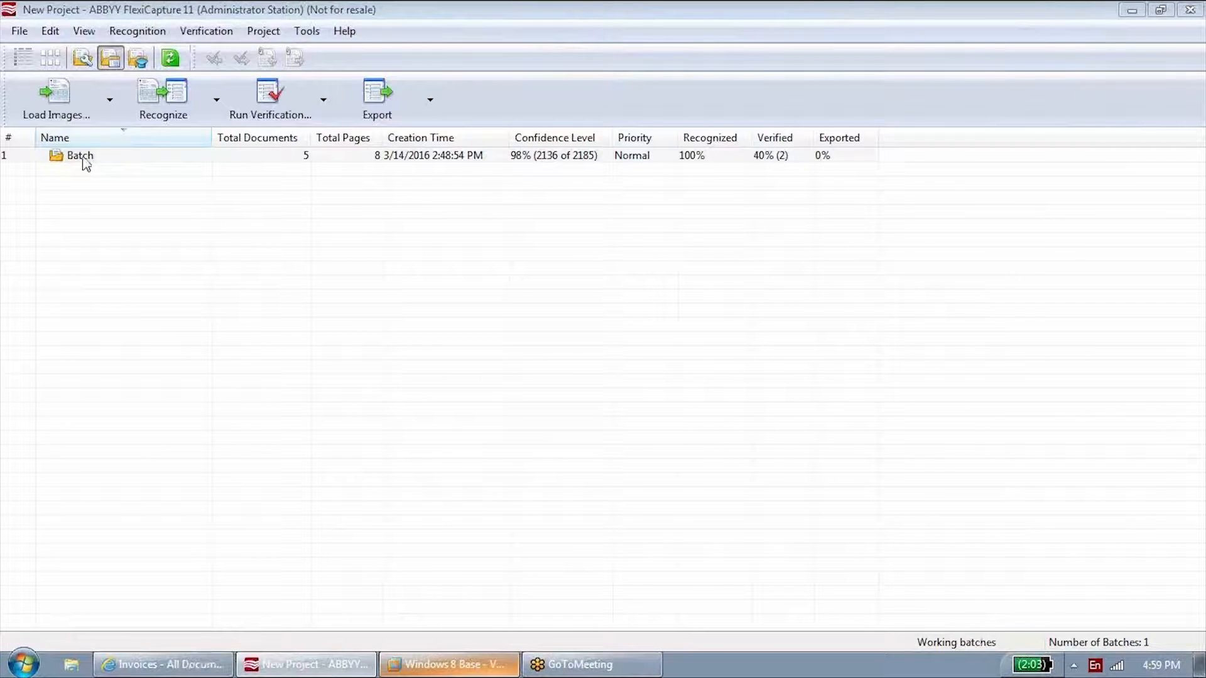
# Open the batch's first document, INATON INC invoice 24567, and bring its Line Items into view.
pyautogui.doubleClick(81, 156)
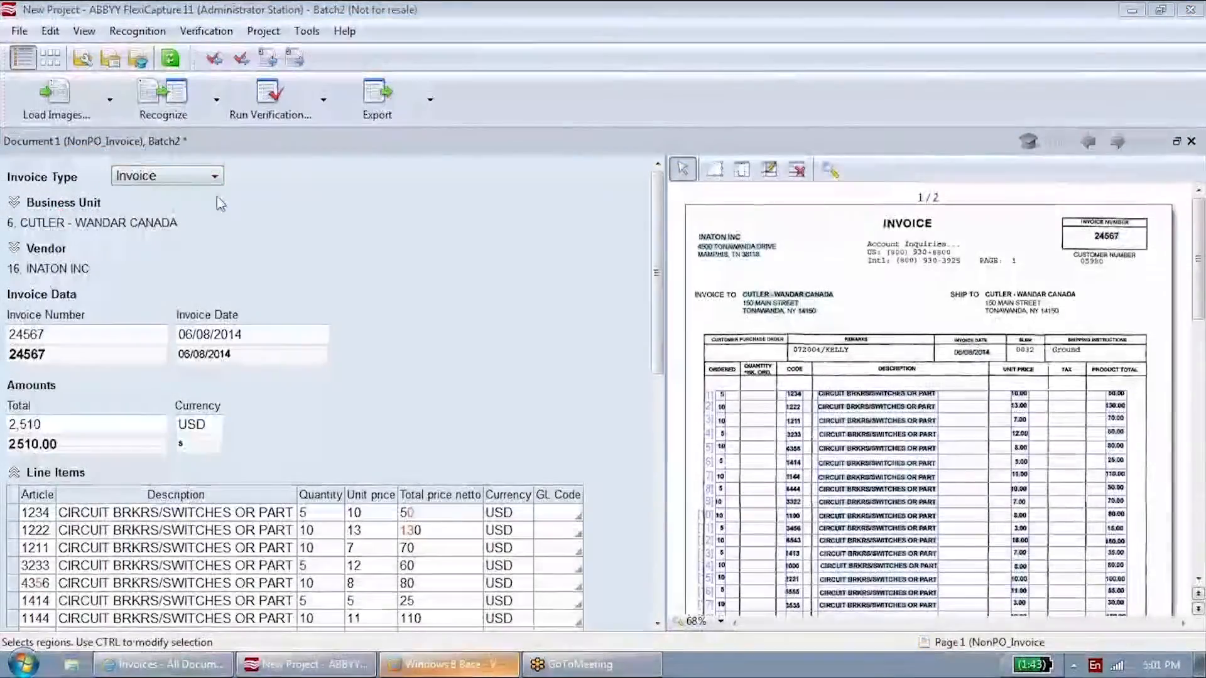
pyautogui.click(14, 202)
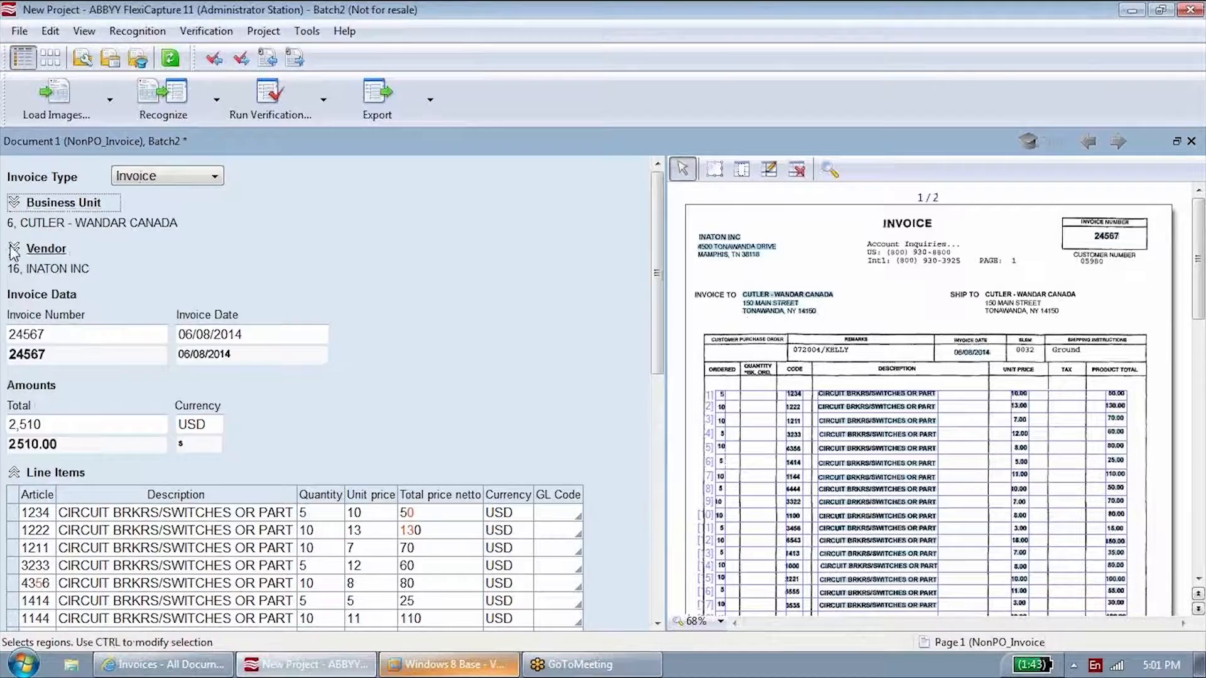
pyautogui.click(46, 249)
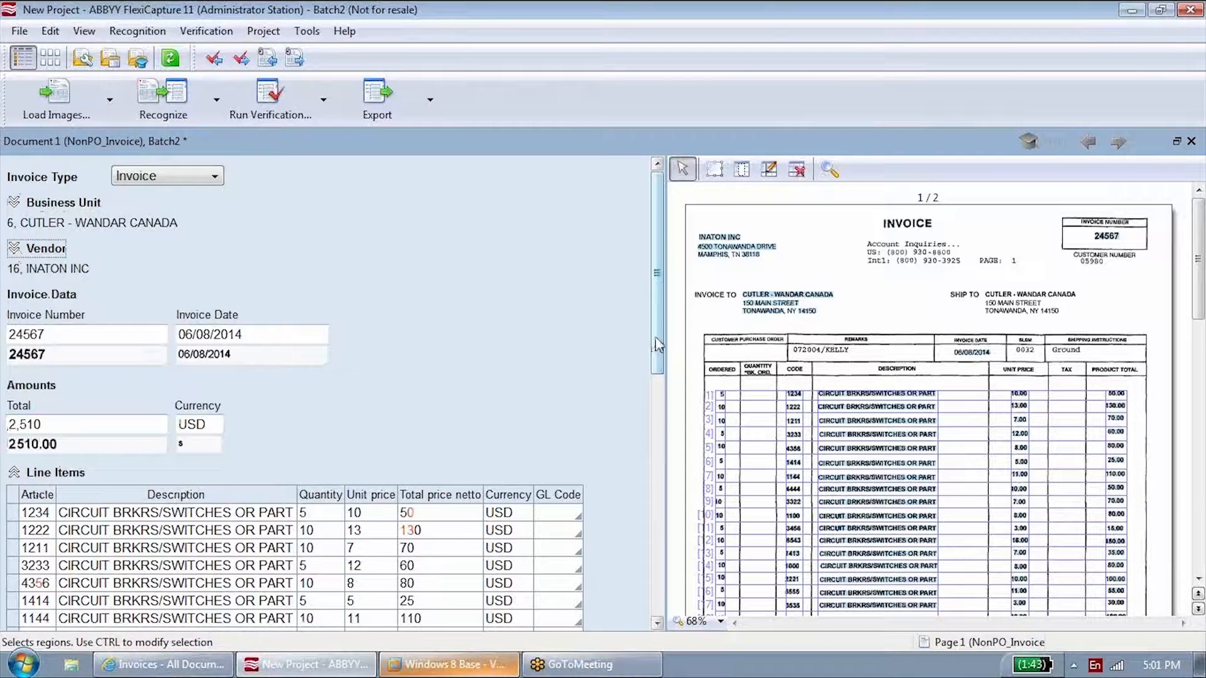
pyautogui.scroll(-3)
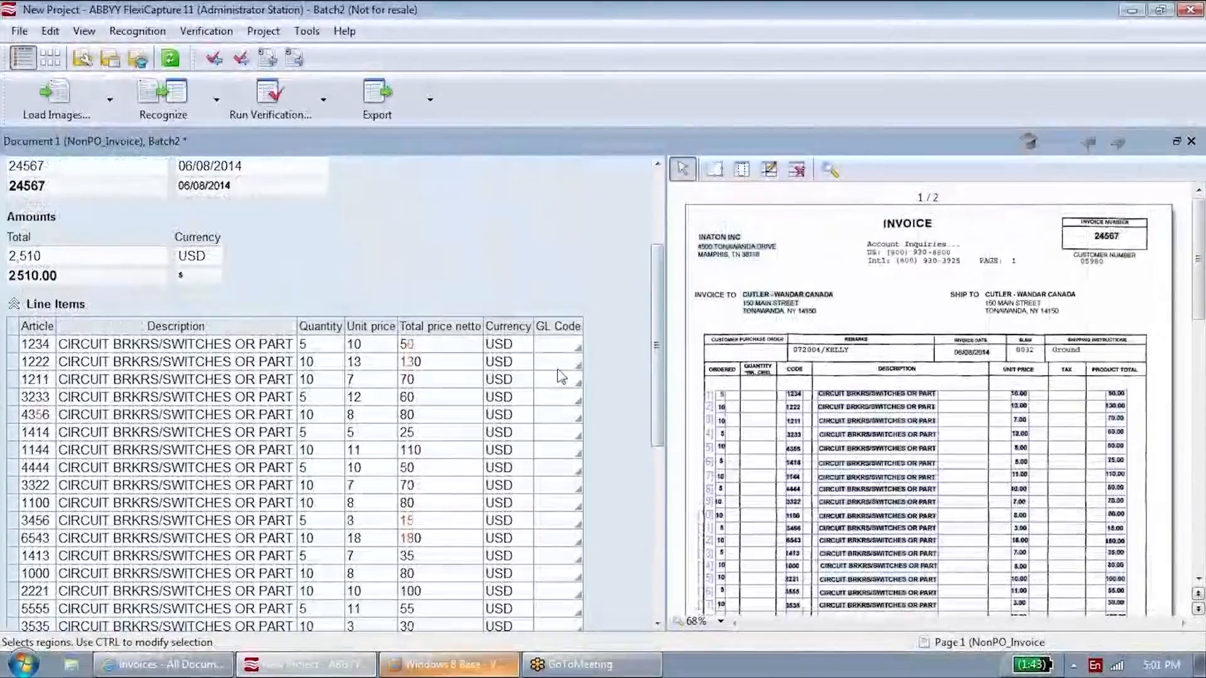
# Assign GL code 5000 - Cost of Goods Sold to the line items and export invoice 24567 to SharePoint.
pyautogui.click(578, 344)
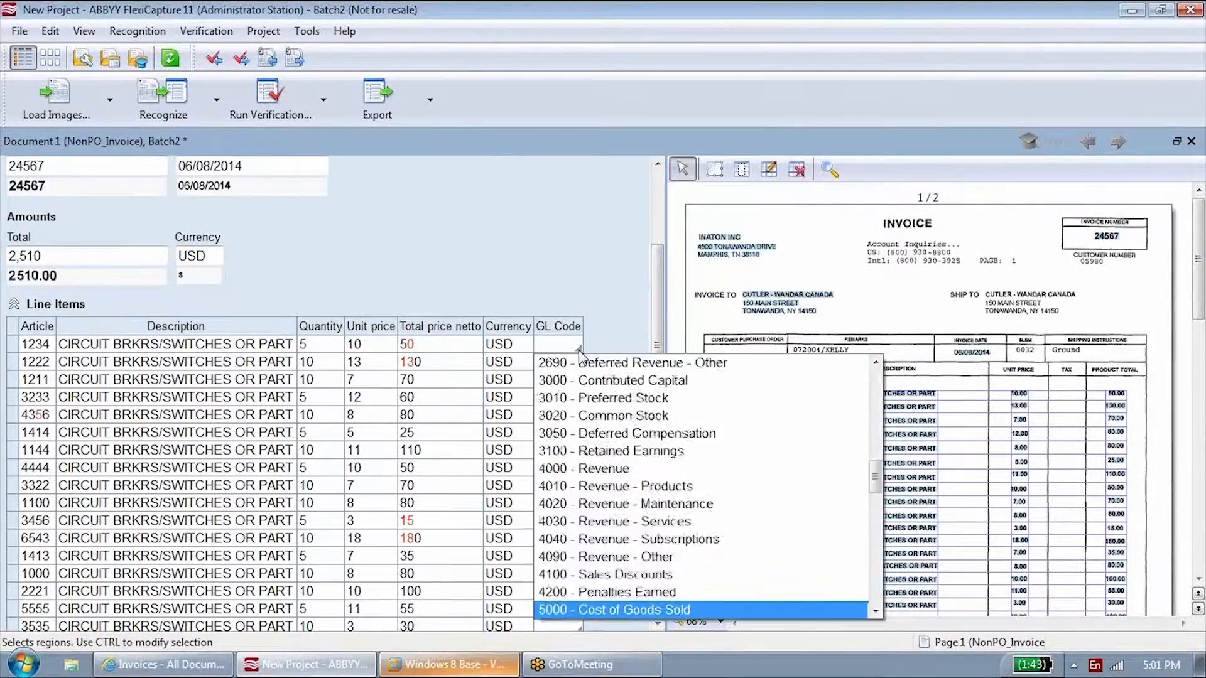
pyautogui.click(613, 611)
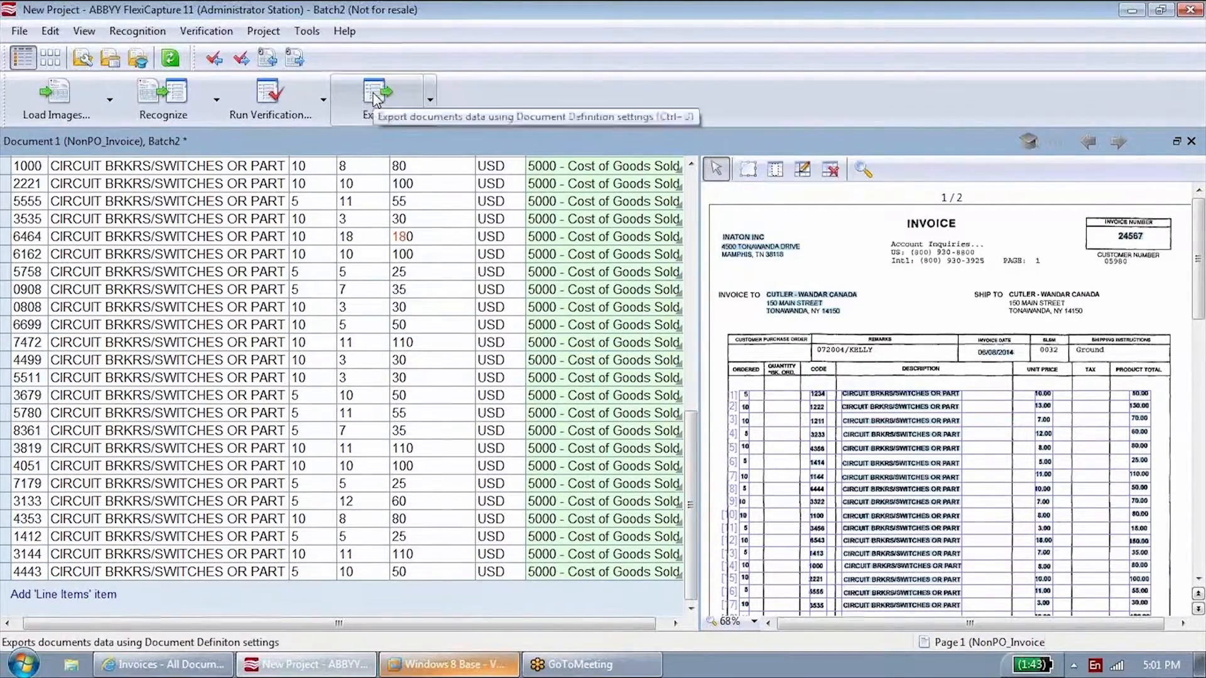
pyautogui.click(377, 98)
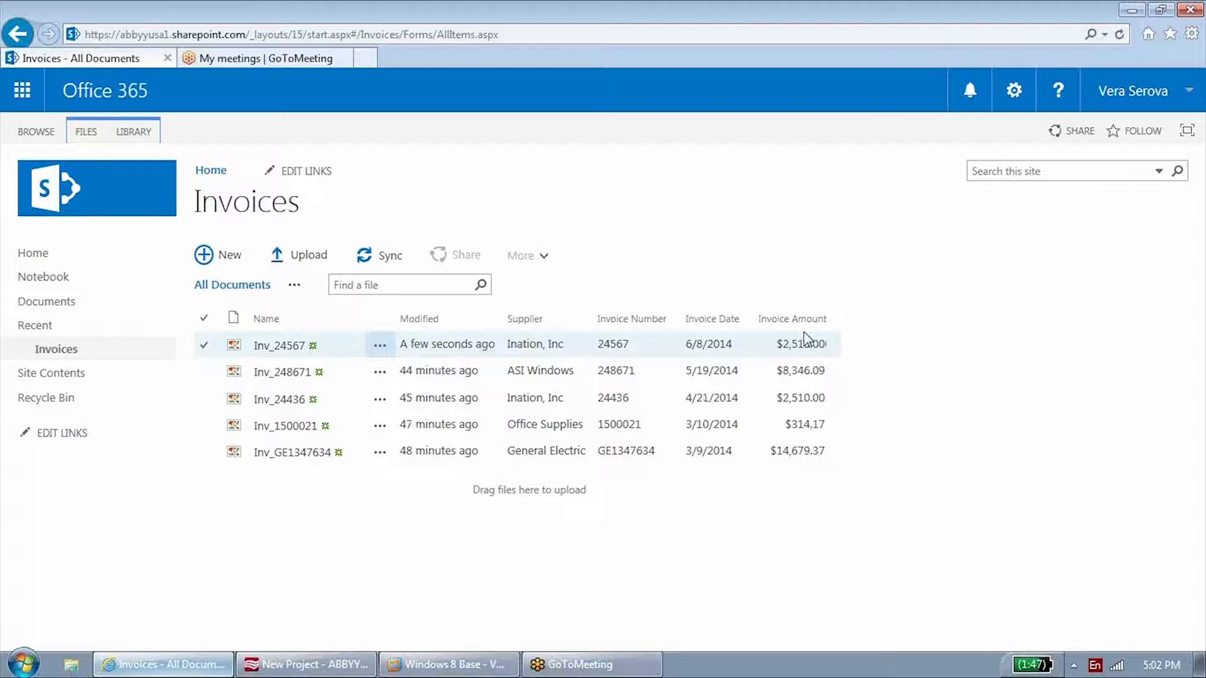
pyautogui.click(306, 665)
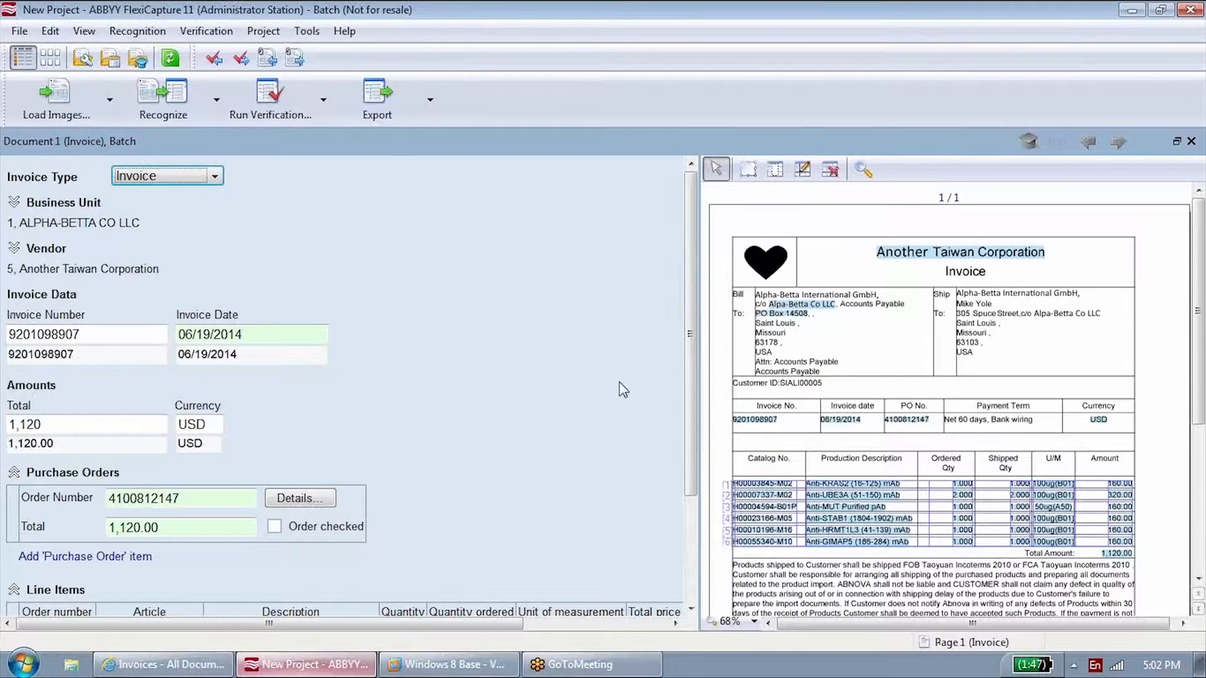
pyautogui.scroll(-3)
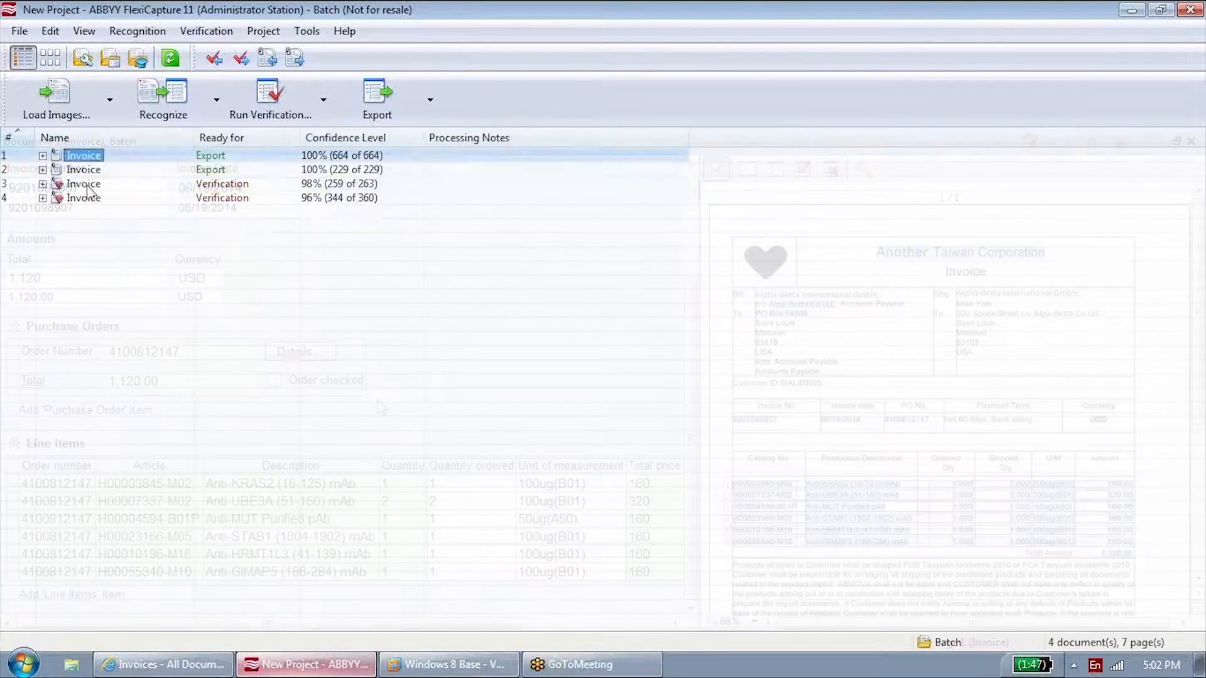
pyautogui.doubleClick(82, 183)
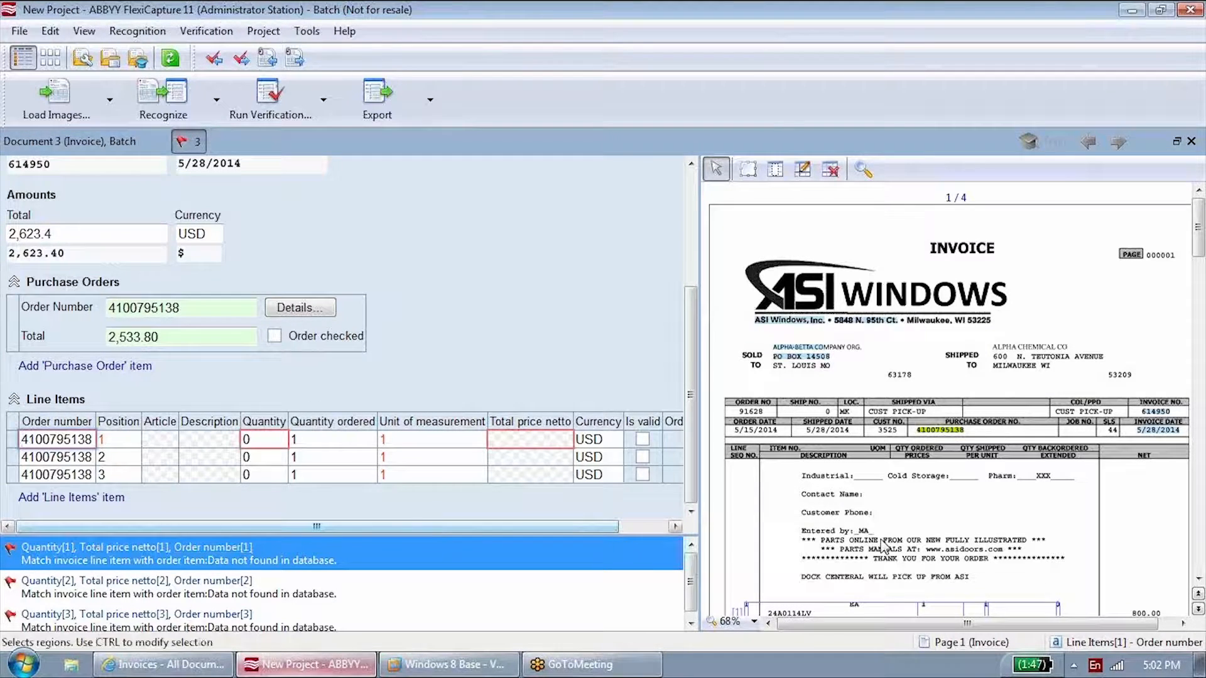
pyautogui.scroll(-3)
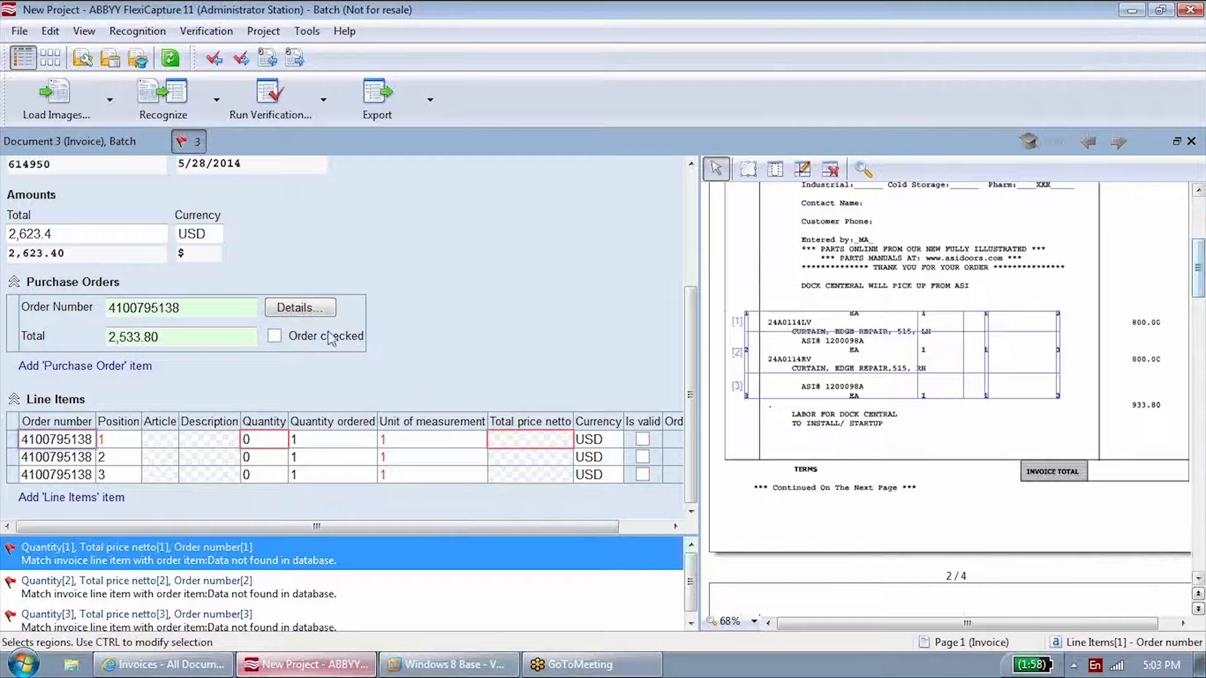
pyautogui.click(300, 308)
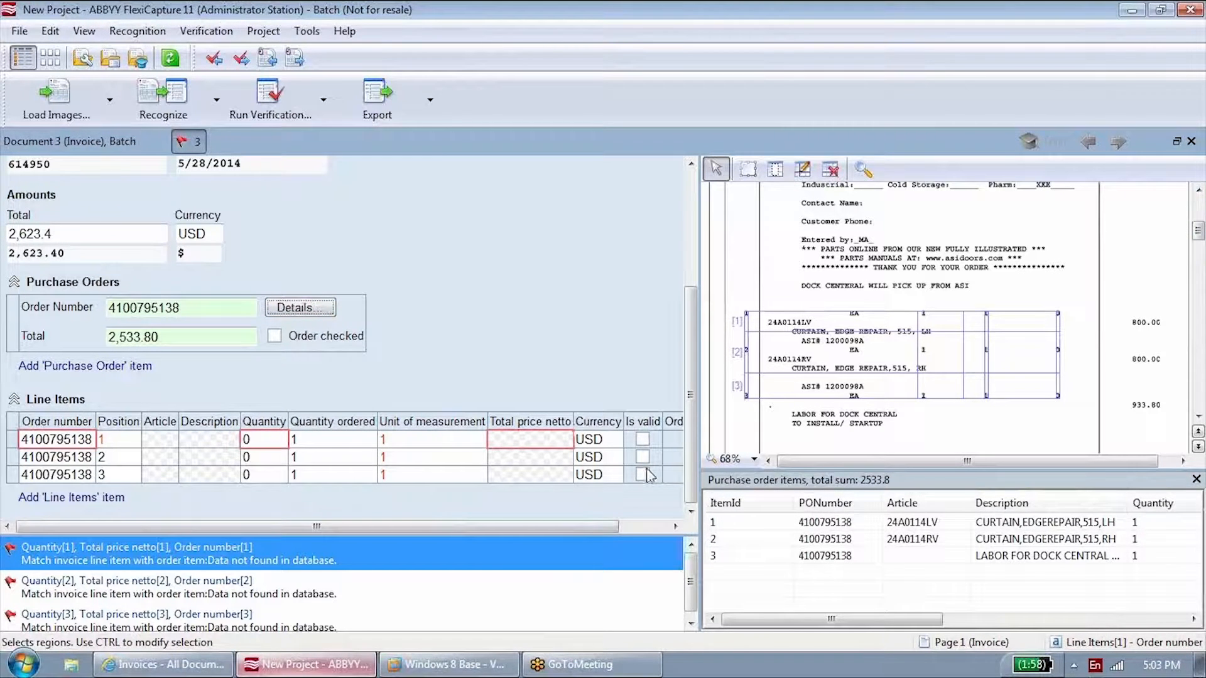